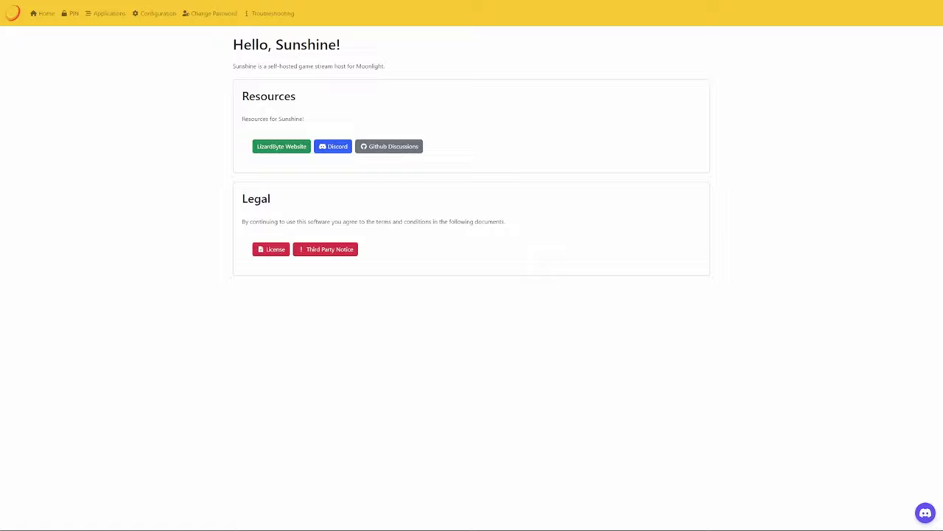
Open the Applications page, which lists only the Desktop entry.
left_click(109, 13)
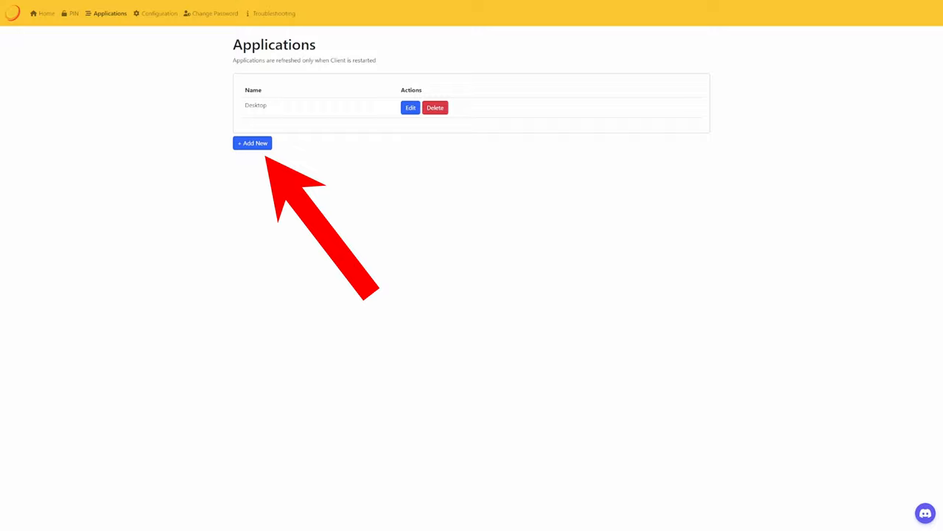
Add a new application named 'Hi-Fi Rush'.
left_click(252, 142)
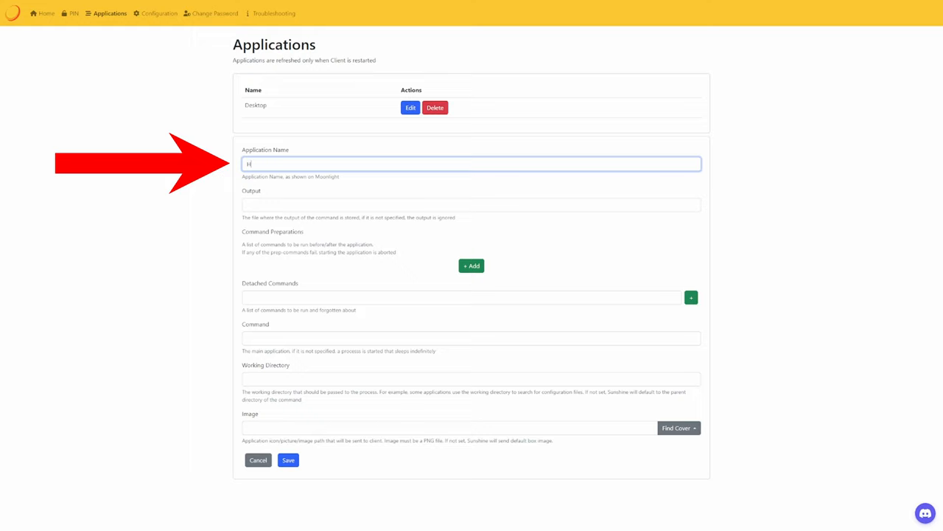
type("Hi-Fi Rush")
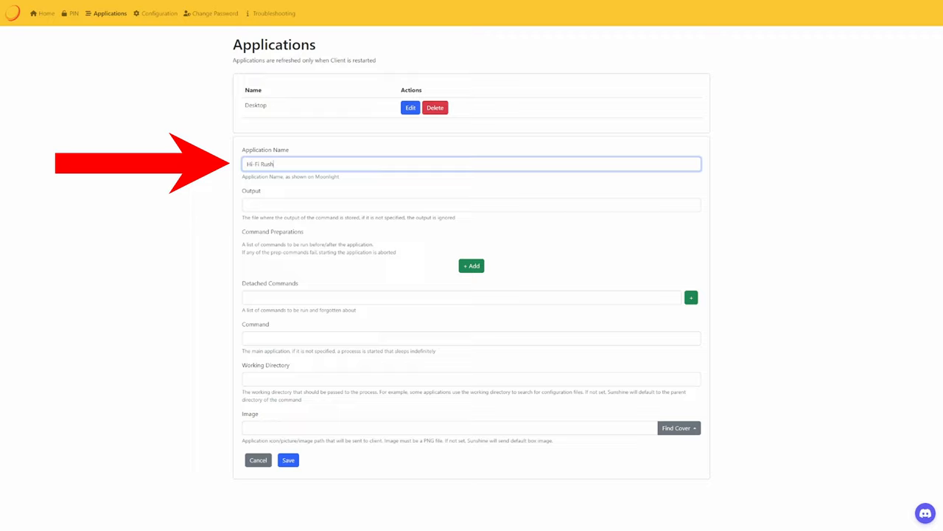
left_click(462, 297)
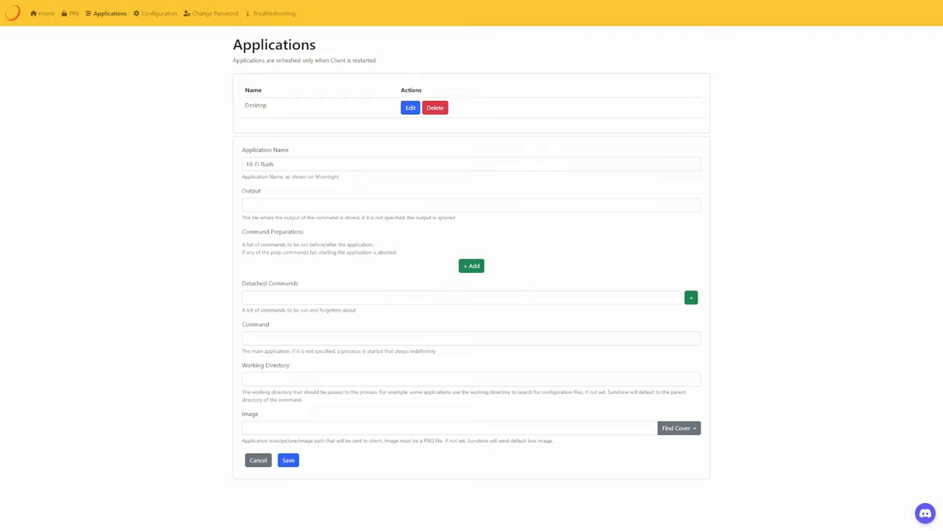
Add detached command cmd.exe /c "C:\Gamepass Shortcuts\Hi-Fi RUSH.lnk" to Hi-Fi Rush.
left_click(461, 297)
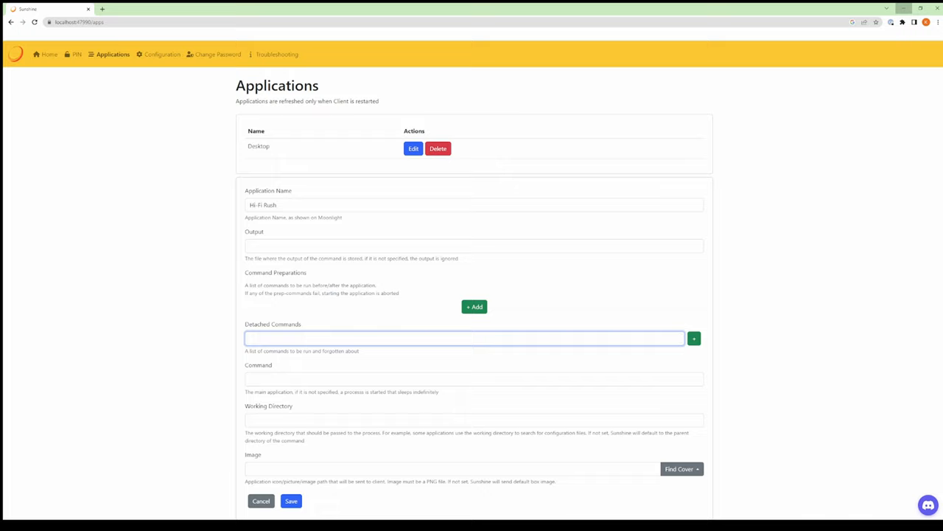
type("cmd.exe /c \"C:\\Gamepass Shortcuts\\Hi-Fi RUSH.lnk\"")
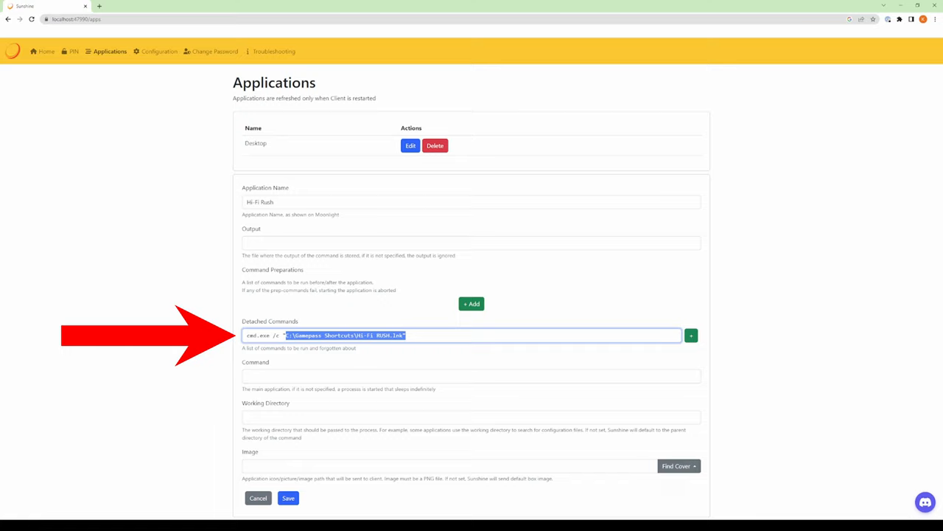
left_click(691, 336)
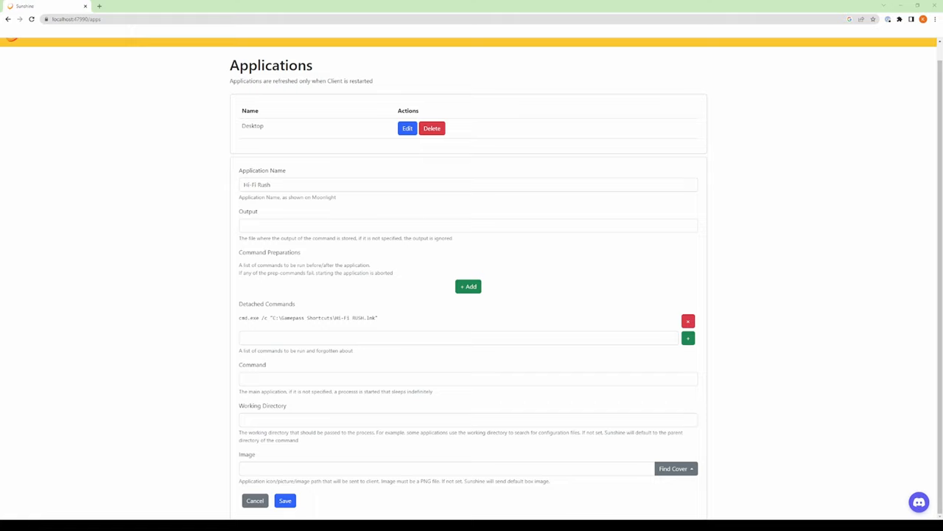
Pick the standard Hi-Fi Rush cover art and save the entry.
left_click(673, 468)
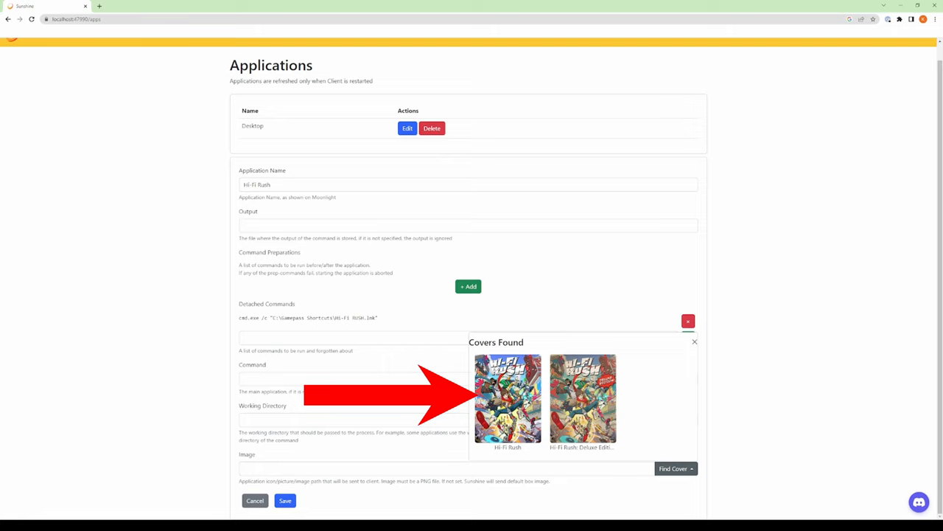
left_click(285, 501)
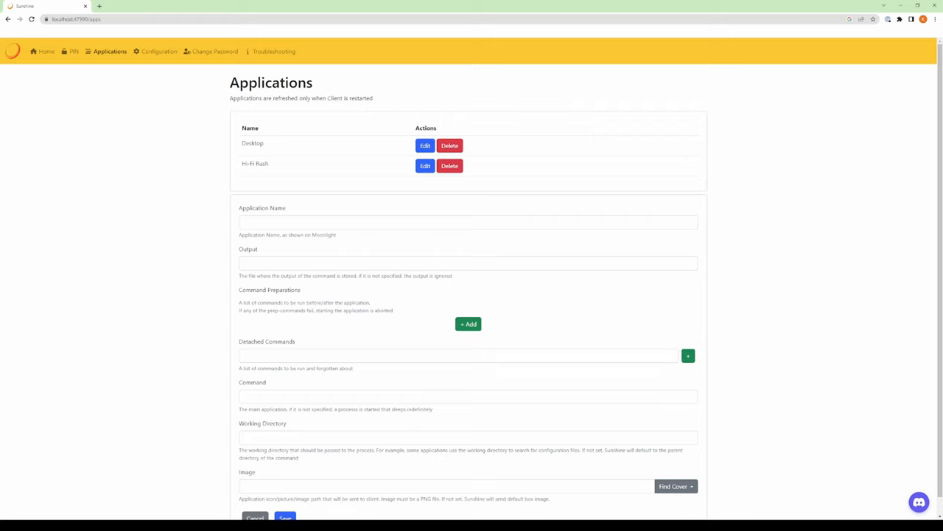
Name a new entry 'High On Life' and begin its detached command with cmd.exe /c.
type("High On Life")
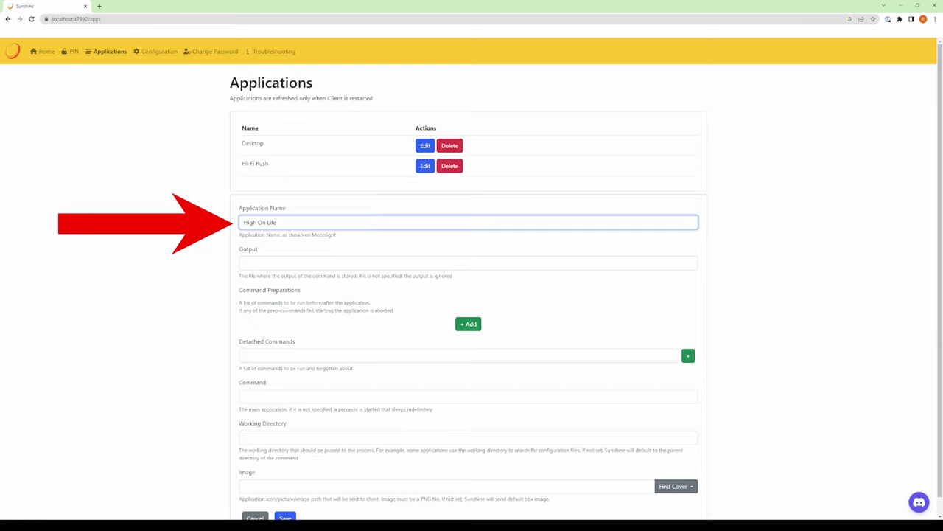
type("cmd.exe /c")
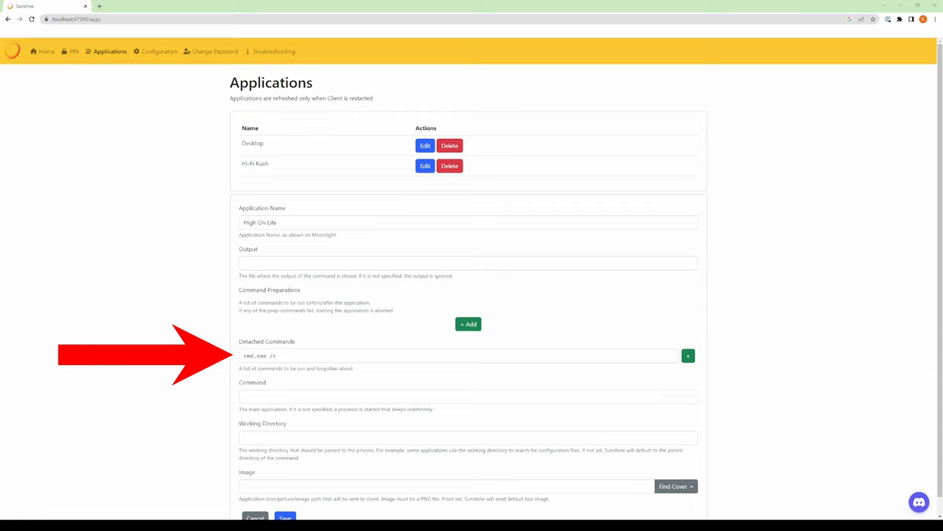